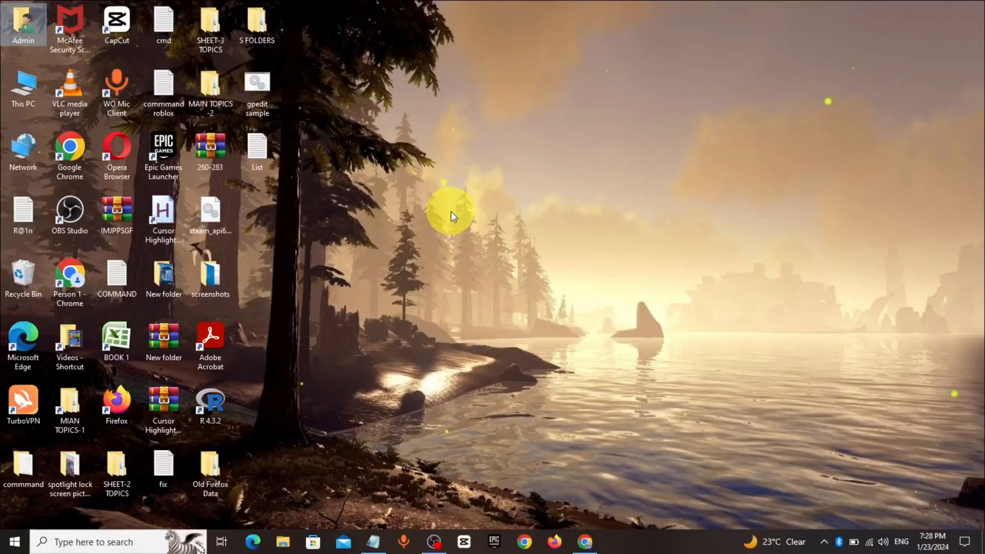
Search for Run from the taskbar and enter 'regedit' in the Run dialog
{"action": "left_click", "coordinate": [95, 542]}
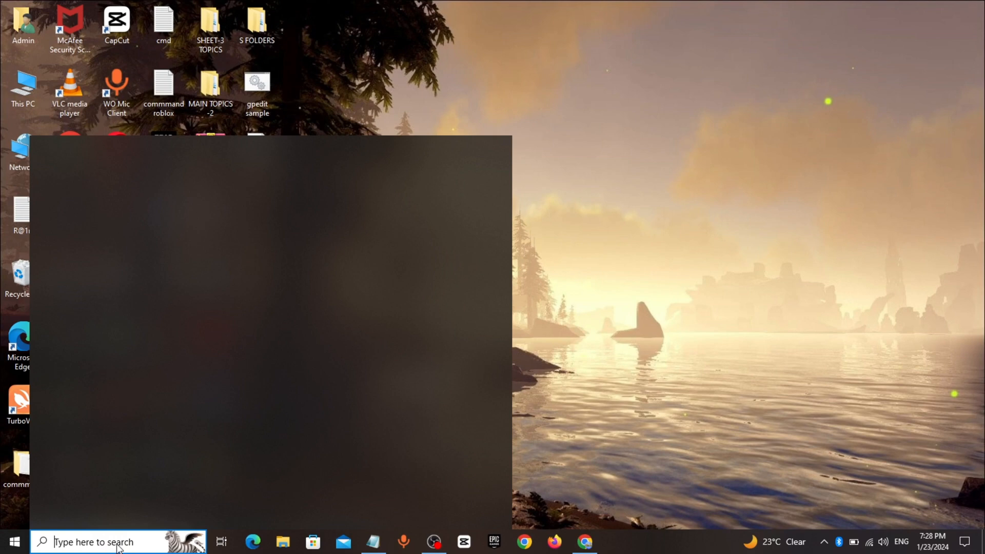
{"action": "type", "text": "run"}
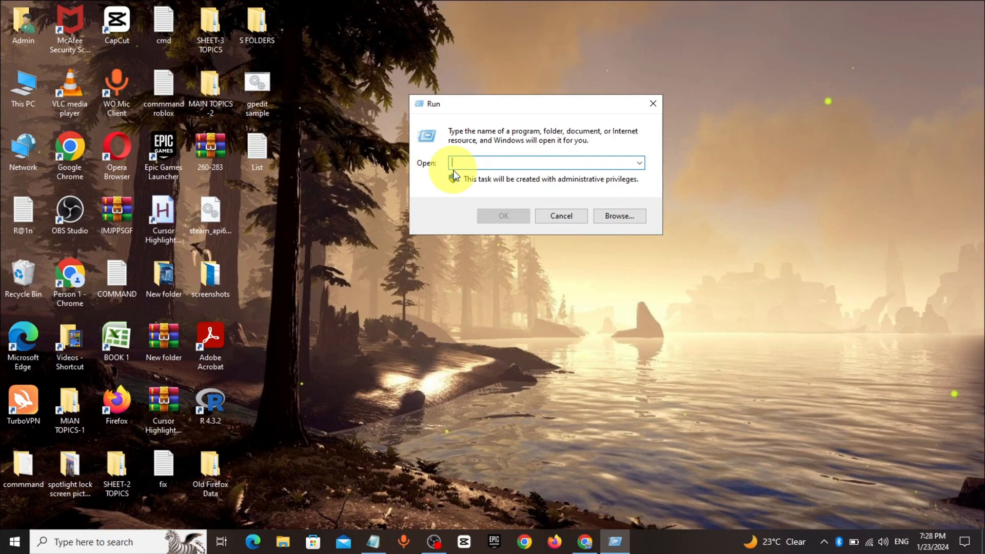
{"action": "type", "text": "regedit"}
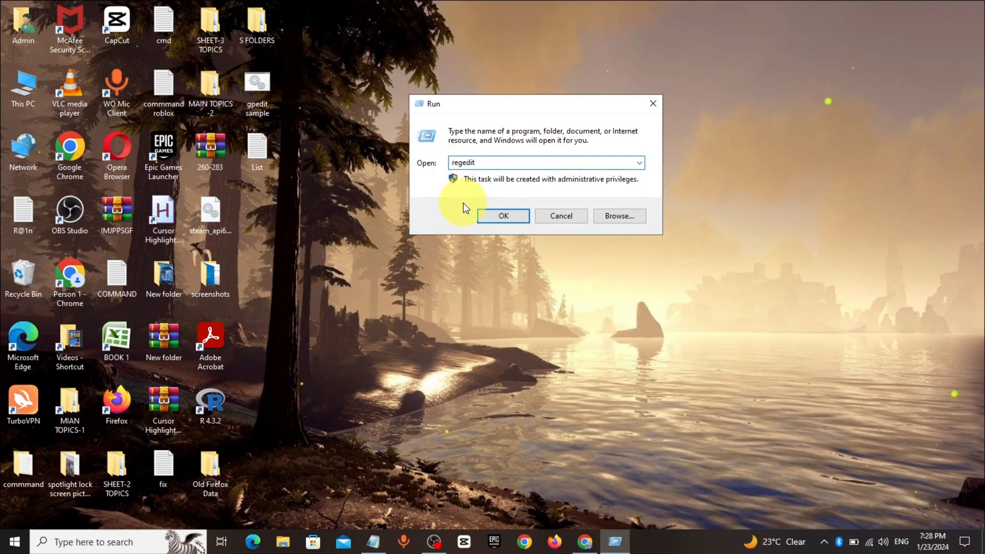
Launch regedit and jump to HKEY_LOCAL_MACHINE\SYSTEM\CurrentControlSet\Services via the address bar
{"action": "left_click", "coordinate": [503, 216]}
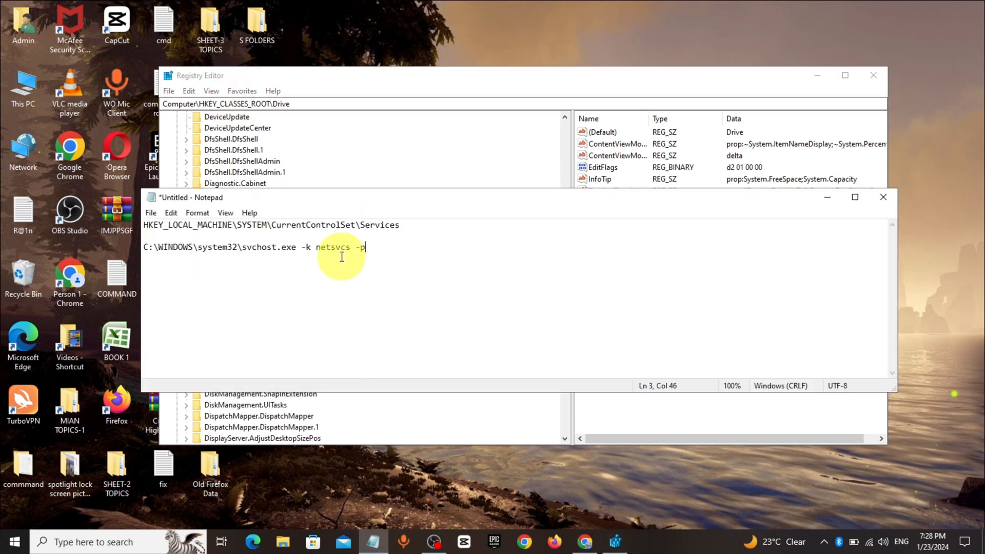
{"action": "triple_click", "coordinate": [270, 225]}
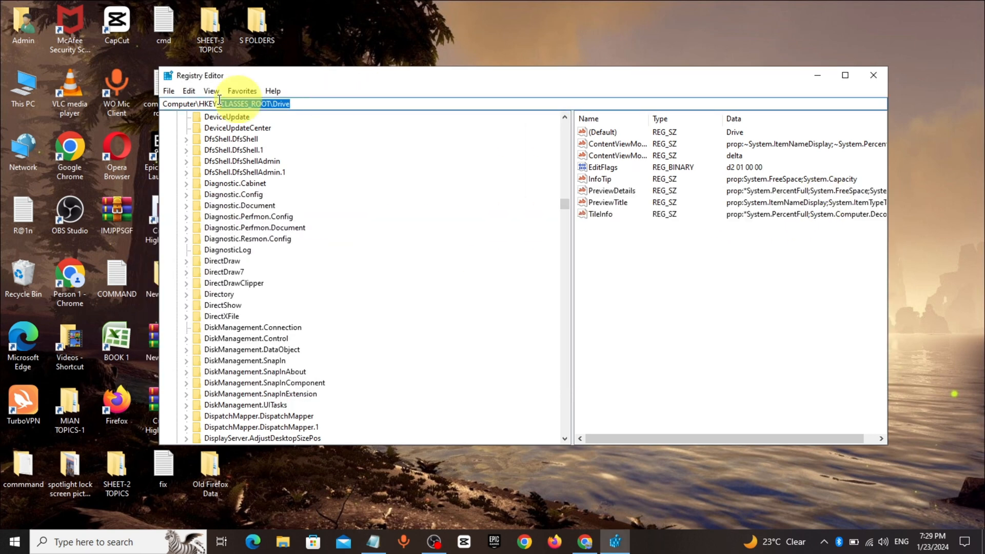
{"action": "type", "text": "HKEY_LOCAL_MACHINE\\SYSTEM\\CurrentControlSet\\Services"}
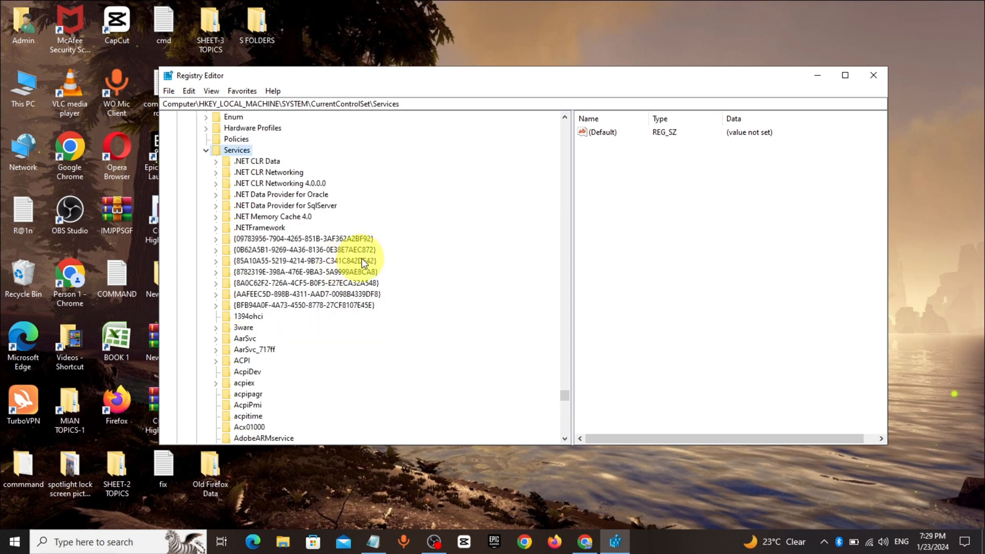
{"action": "mouse_move", "coordinate": [817, 75]}
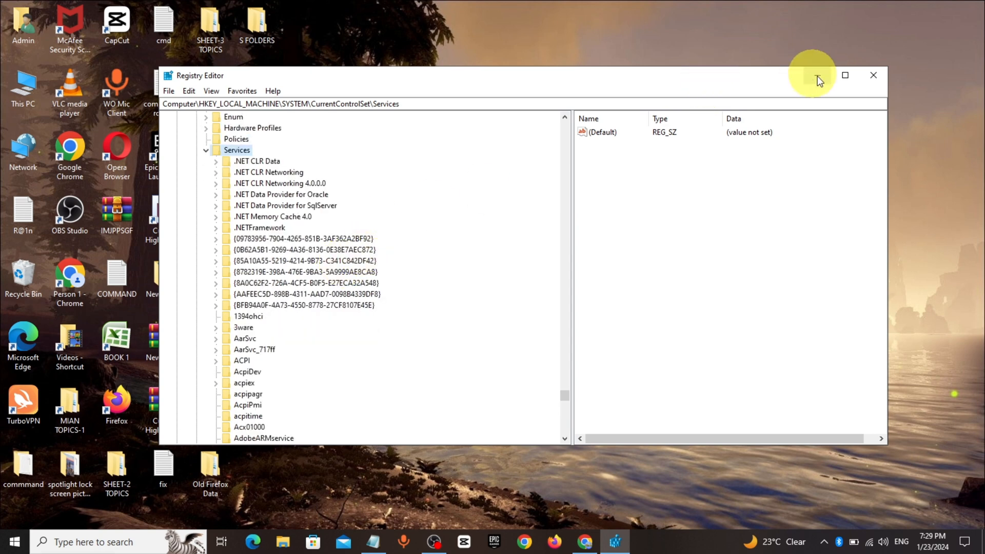
{"action": "type", "text": "services"}
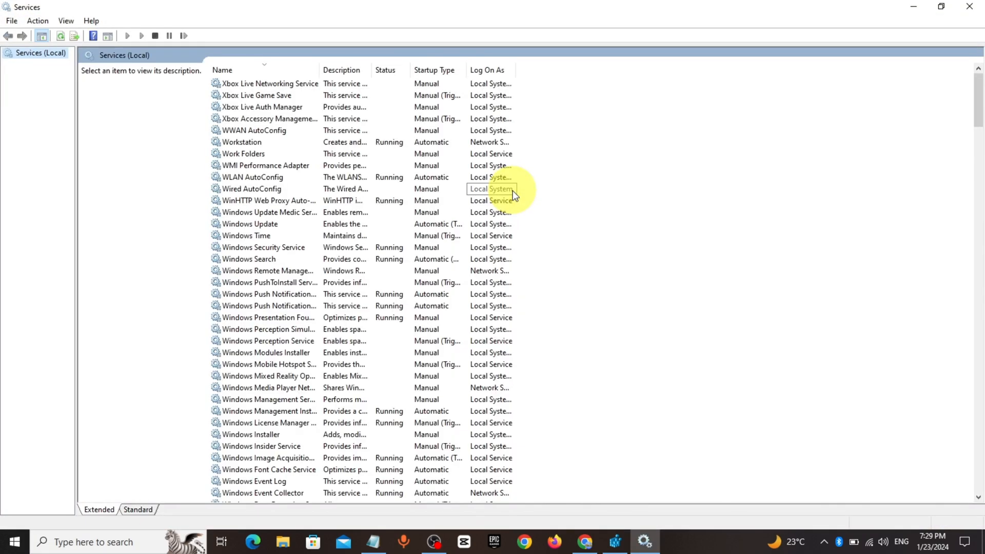
Select the Windows Update service in Services and open its properties
{"action": "left_click", "coordinate": [249, 154]}
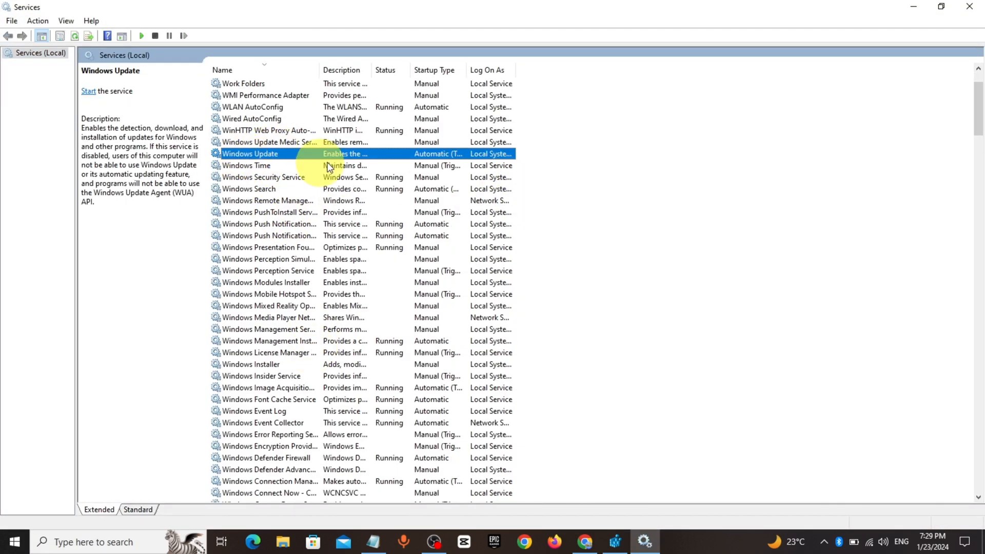
{"action": "double_click", "coordinate": [250, 154]}
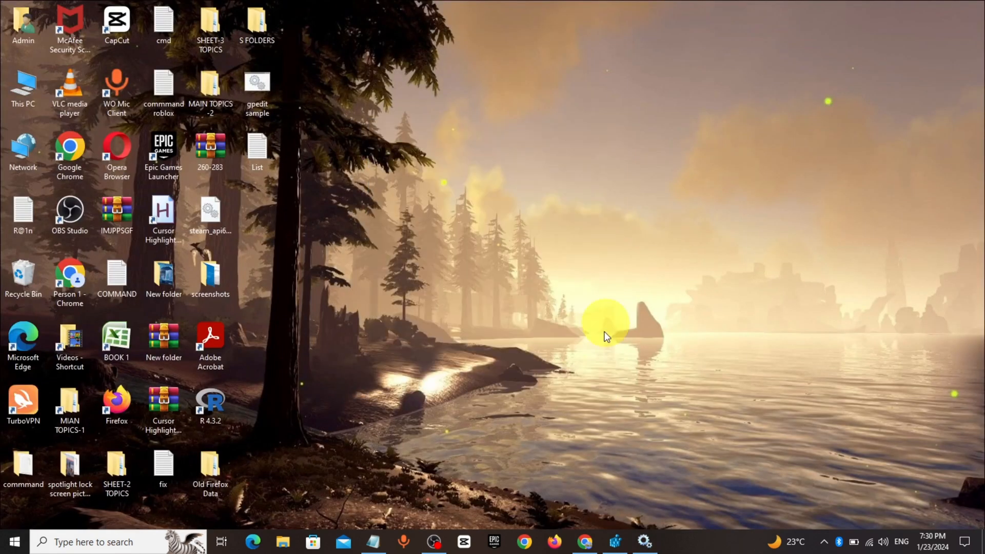
Return to Registry Editor, open the wuauserv key, and edit its ImagePath value
{"action": "left_click", "coordinate": [615, 541]}
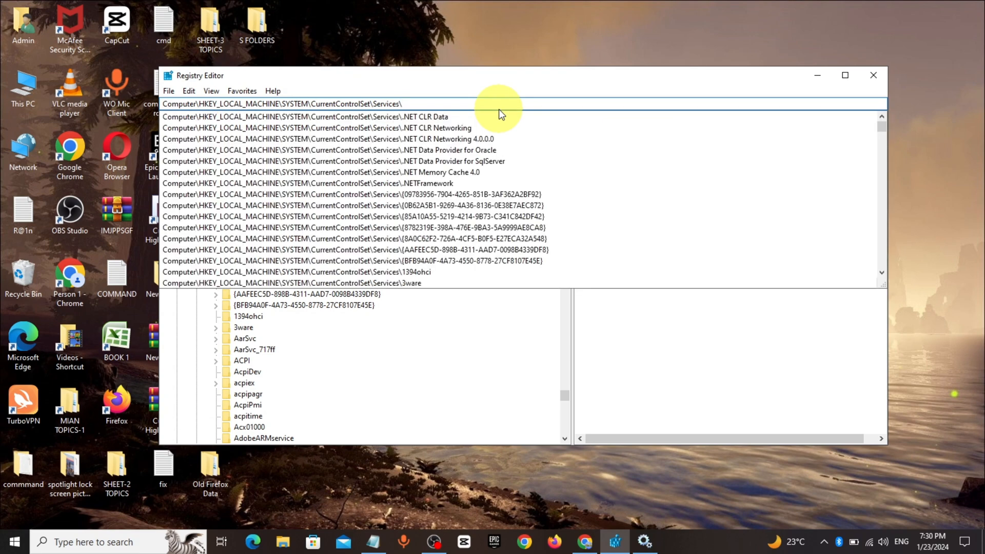
{"action": "left_click", "coordinate": [249, 405]}
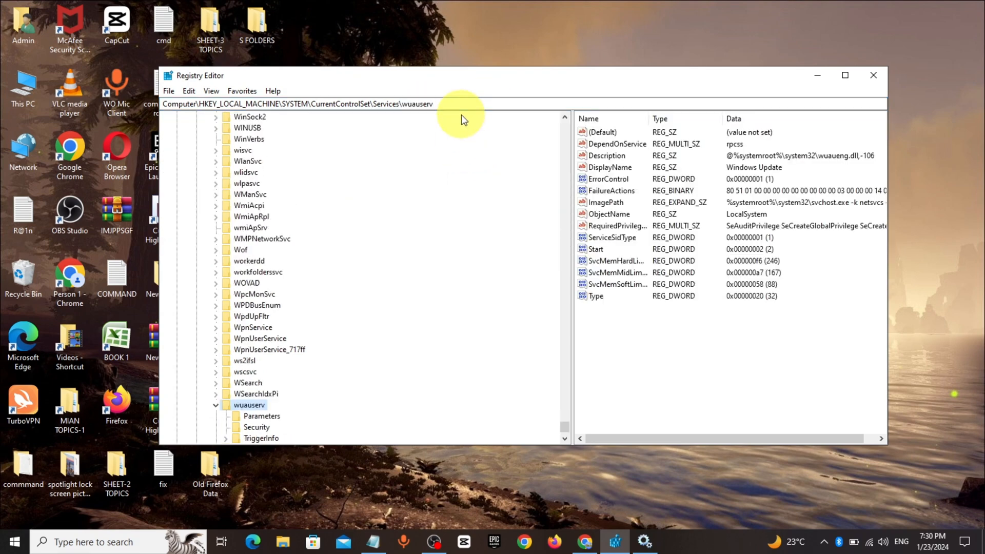
{"action": "mouse_move", "coordinate": [810, 291]}
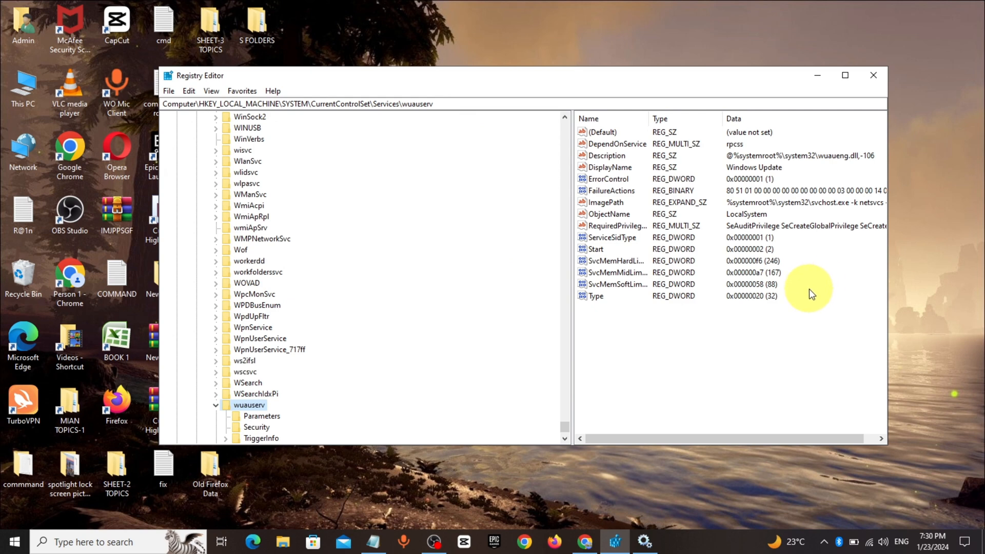
{"action": "double_click", "coordinate": [605, 203]}
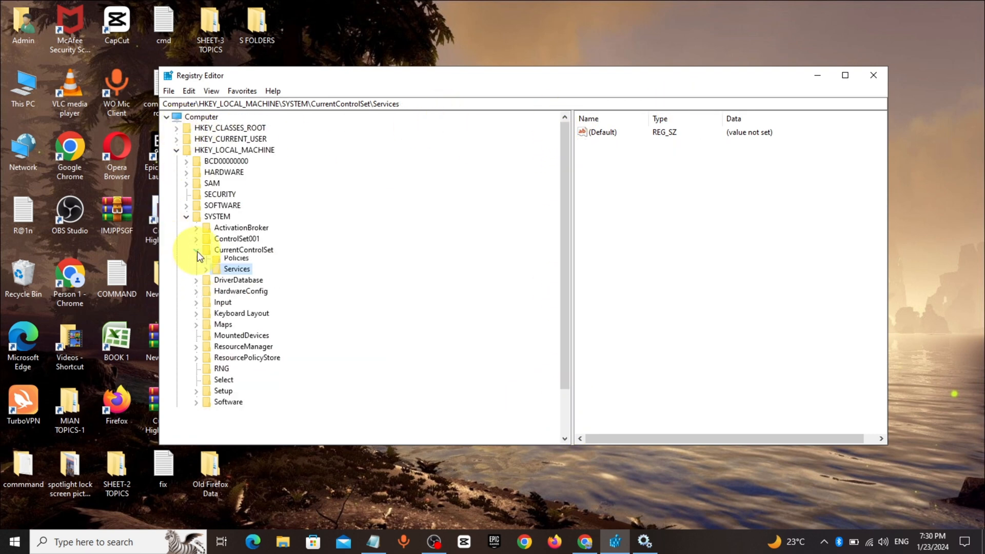
Reopen Services and set the Windows Update startup type dropdown to Automatic
{"action": "left_click", "coordinate": [873, 75]}
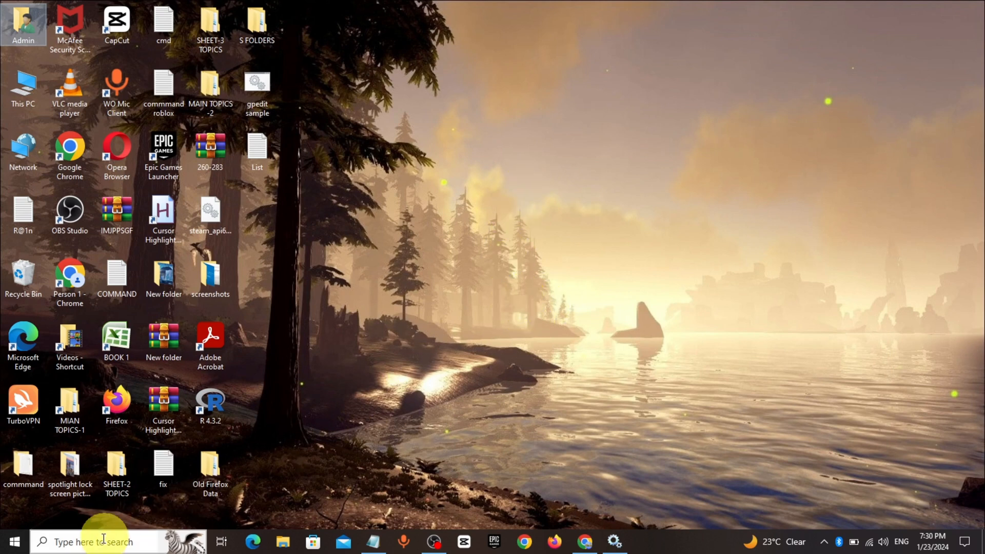
{"action": "type", "text": "services"}
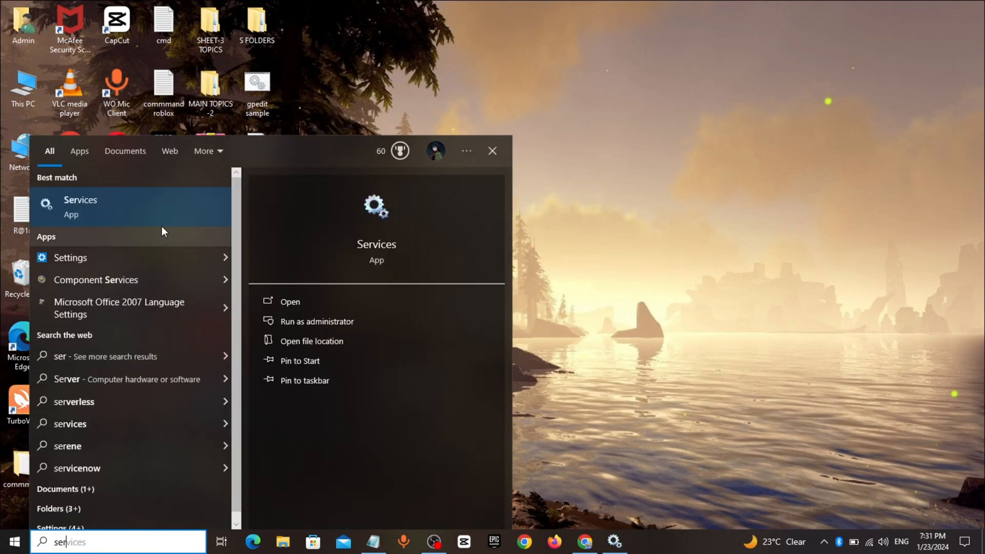
{"action": "left_click", "coordinate": [81, 207]}
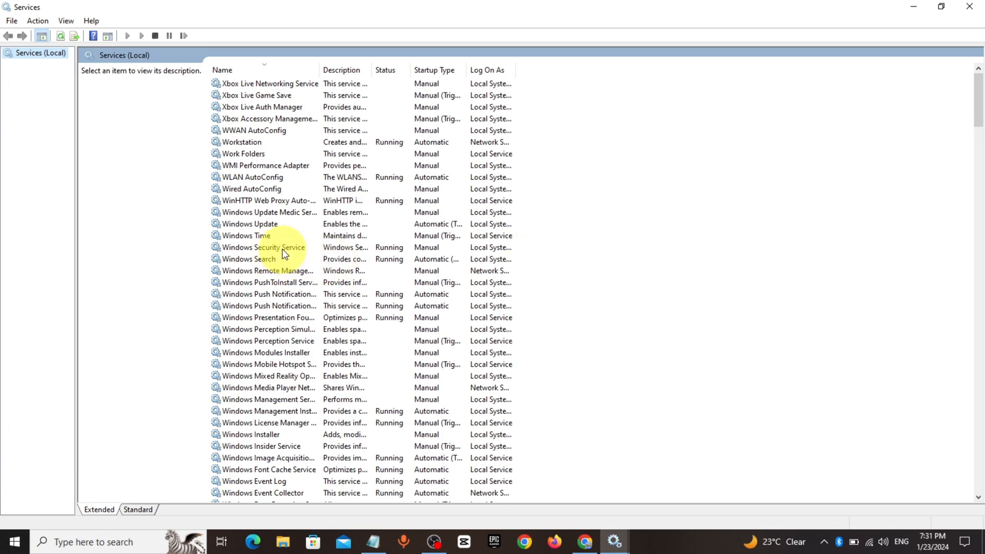
{"action": "left_click", "coordinate": [592, 256]}
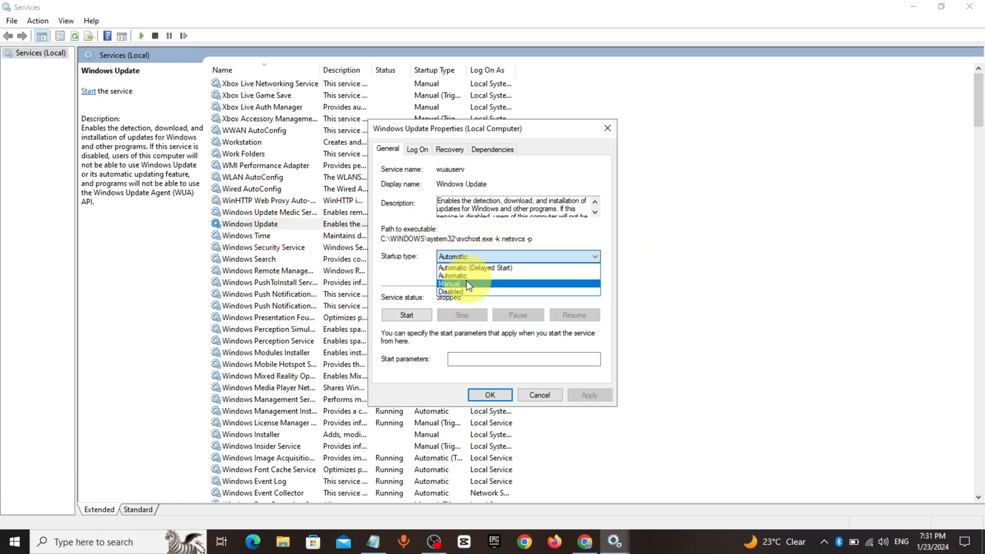